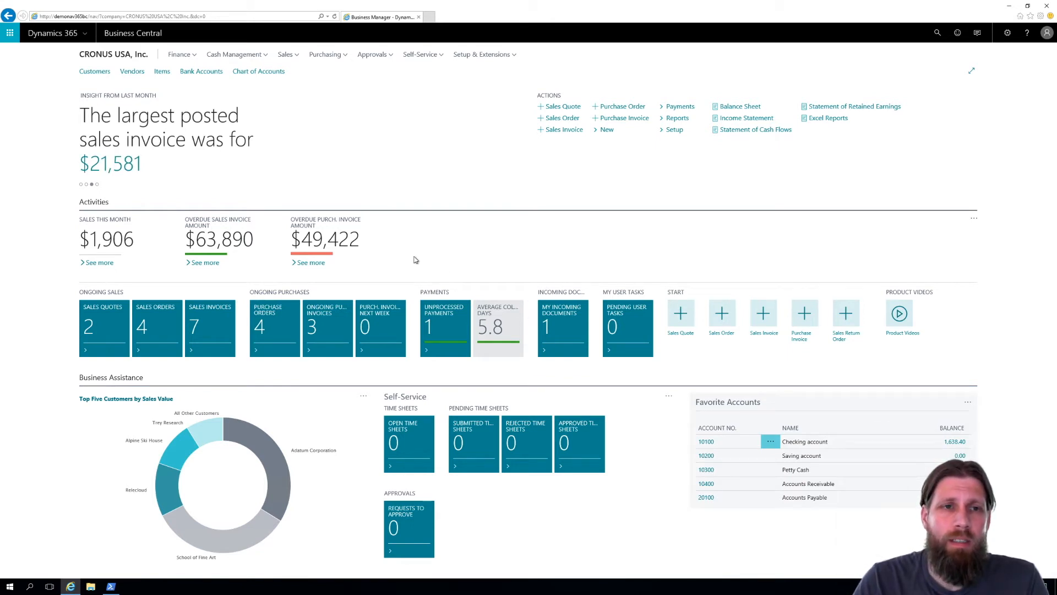
{"action": "mouse_move", "coordinate": [406, 251]}
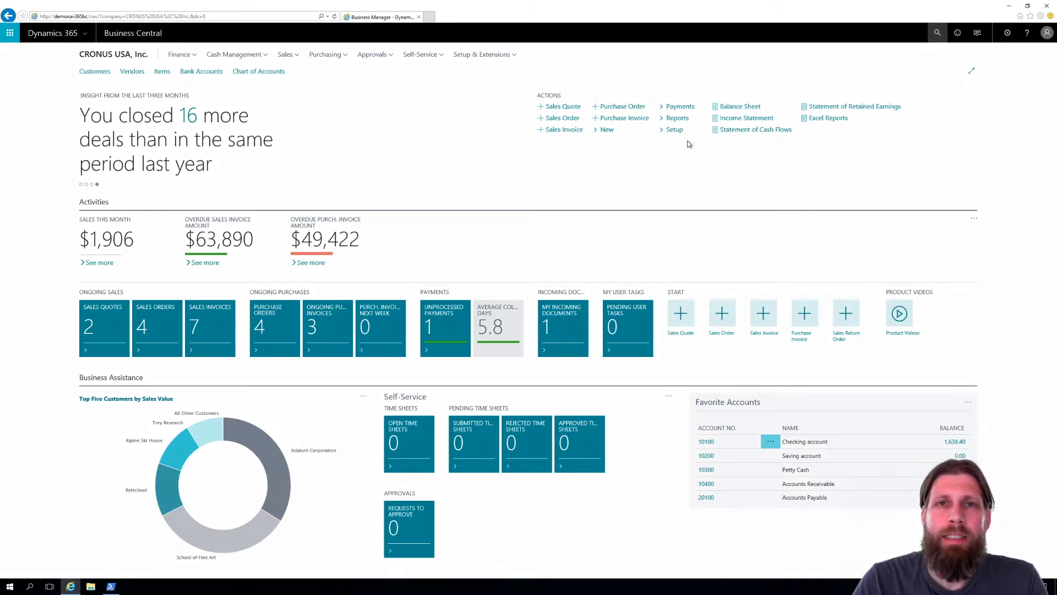
Step: Bring up the 'Search for Page or Report' dialog from the Role Center top bar
{"action": "left_click", "coordinate": [936, 31]}
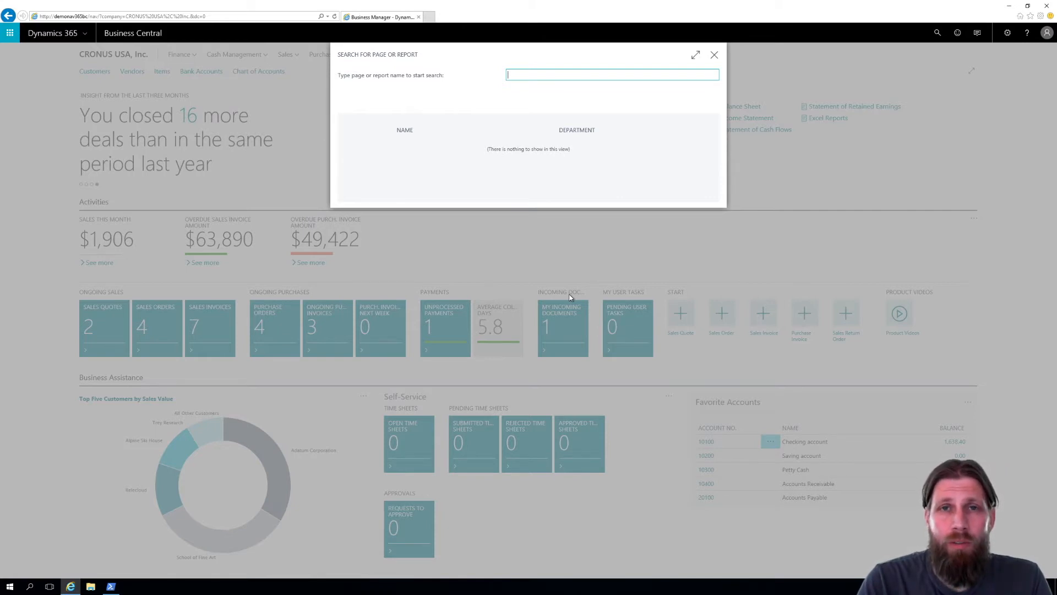
Step: Search 'cash' and reach the Cash Flow Worksheet for the DEFAULT forecast
{"action": "type", "text": "cash"}
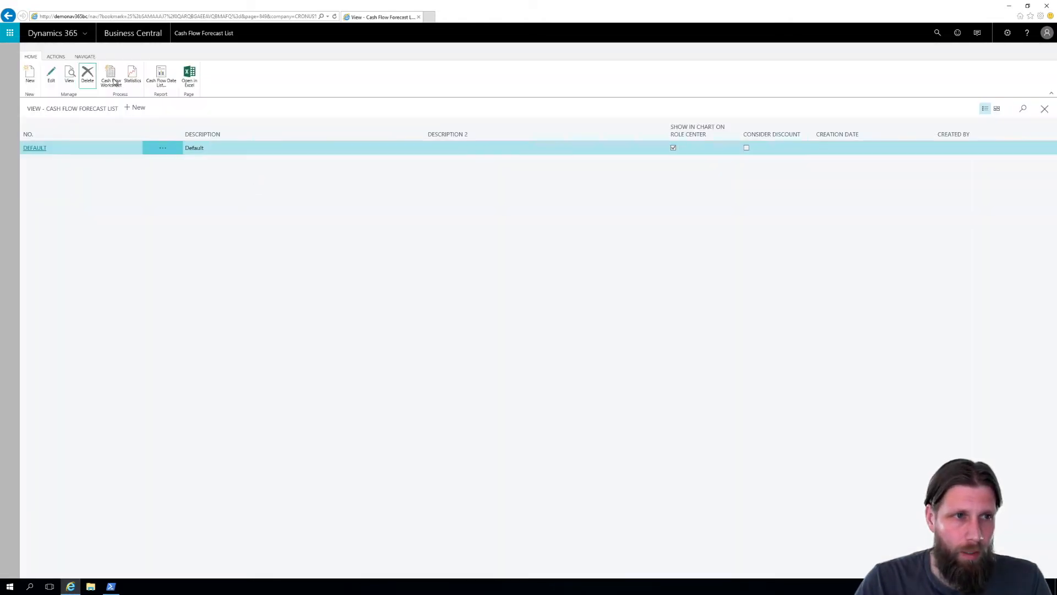
{"action": "left_click", "coordinate": [110, 76]}
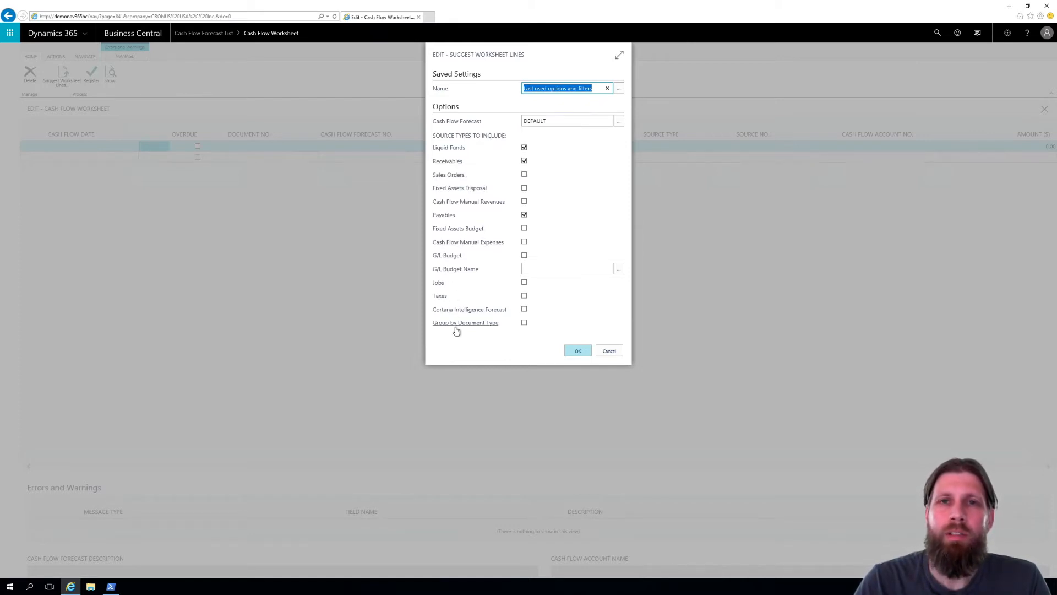
{"action": "mouse_move", "coordinate": [565, 167]}
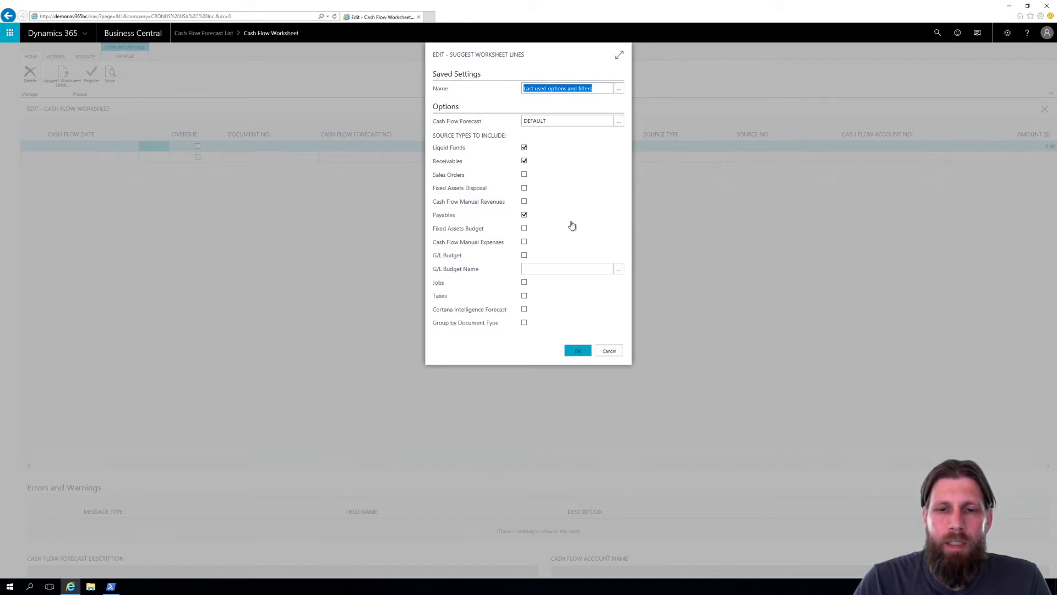
Step: Generate the suggested worksheet lines for liquid funds, receivables and payables
{"action": "left_click", "coordinate": [577, 350]}
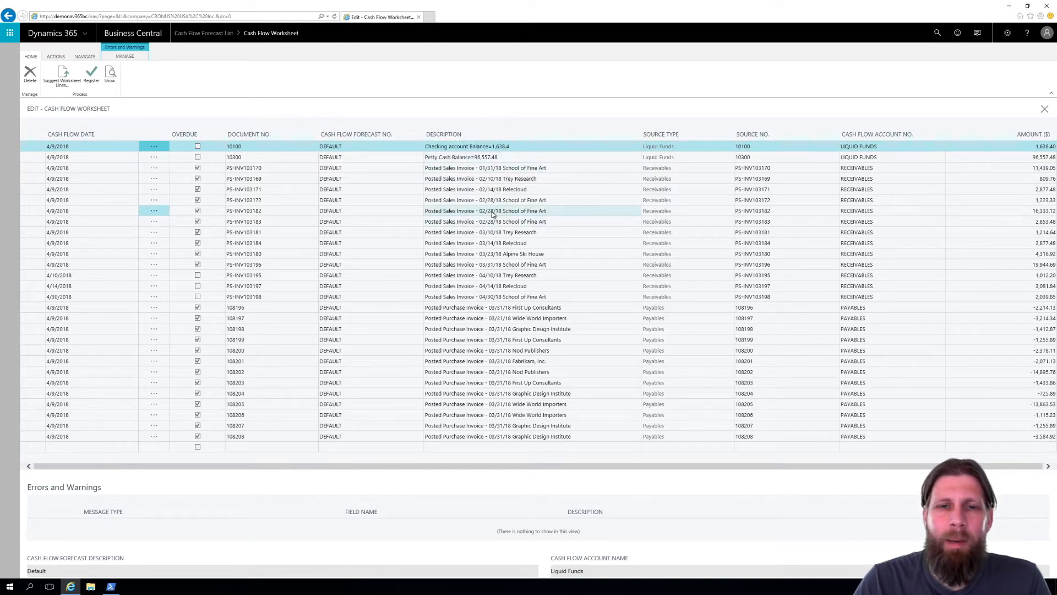
{"action": "mouse_move", "coordinate": [489, 211]}
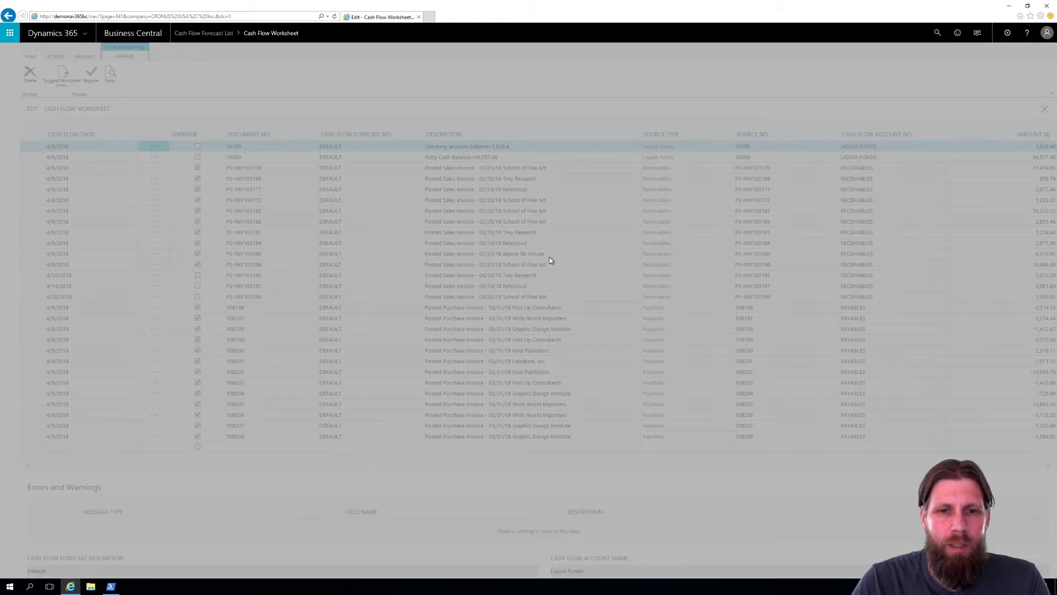
Step: Revisit the Suggest Worksheet Lines options and dismiss them without rerunning
{"action": "left_click", "coordinate": [61, 74]}
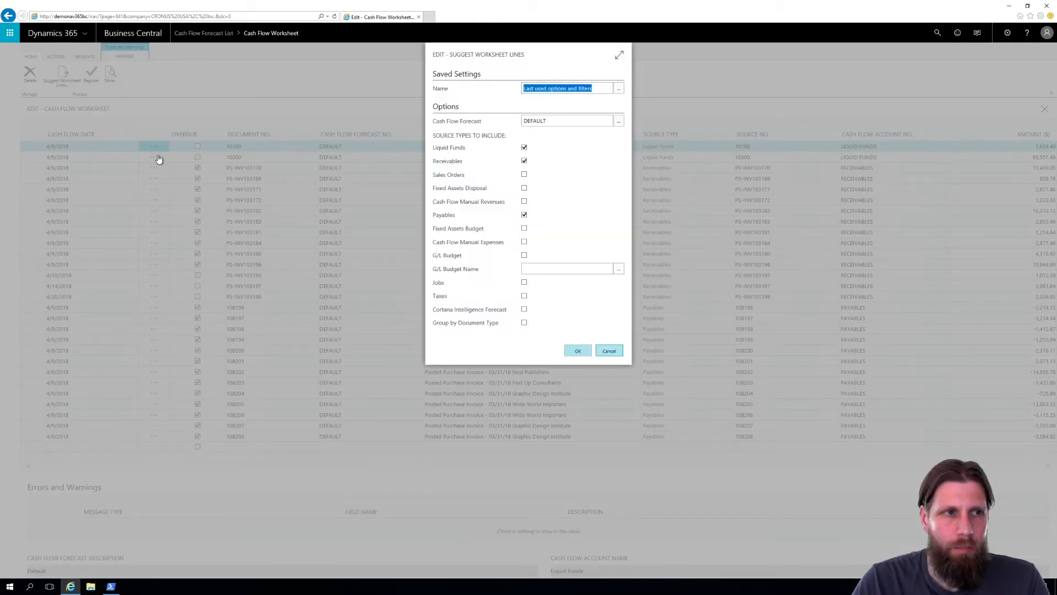
{"action": "left_click", "coordinate": [577, 350]}
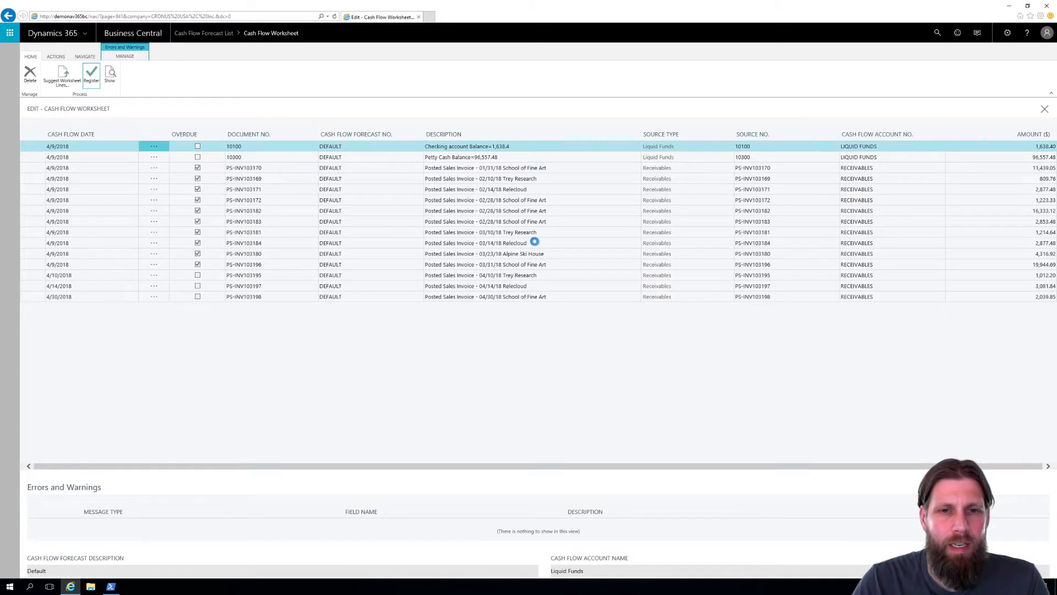
{"action": "left_click", "coordinate": [62, 74]}
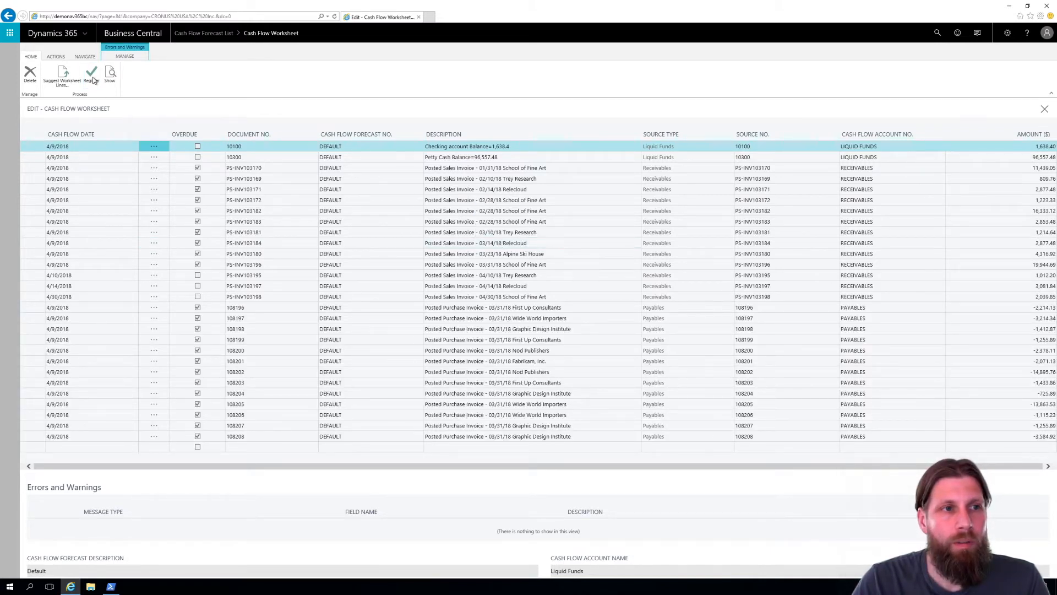
Step: Register the worksheet lines, confirming and acknowledging the success message
{"action": "left_click", "coordinate": [92, 74]}
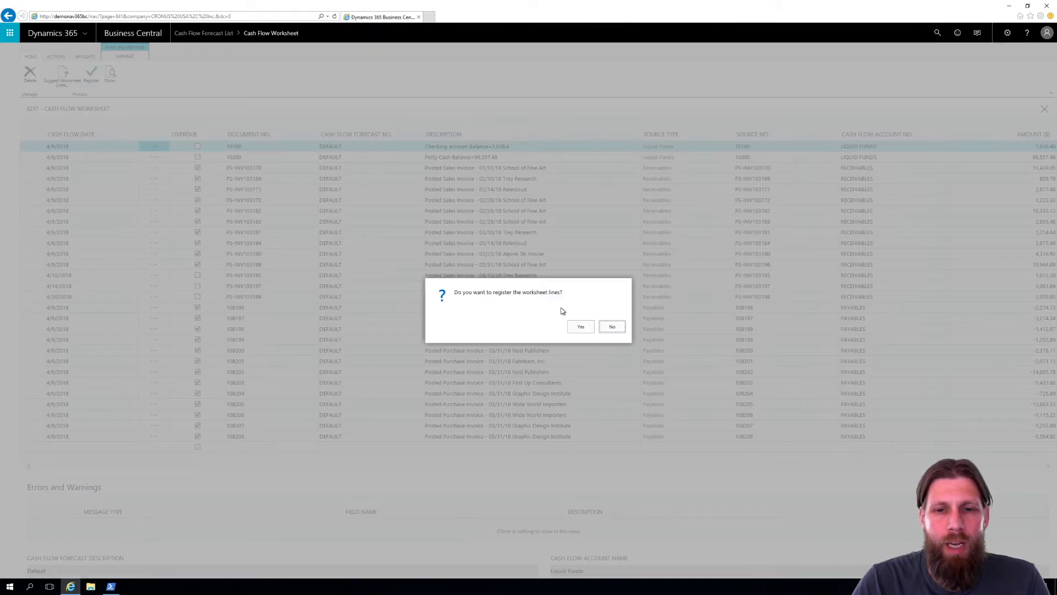
{"action": "left_click", "coordinate": [580, 326]}
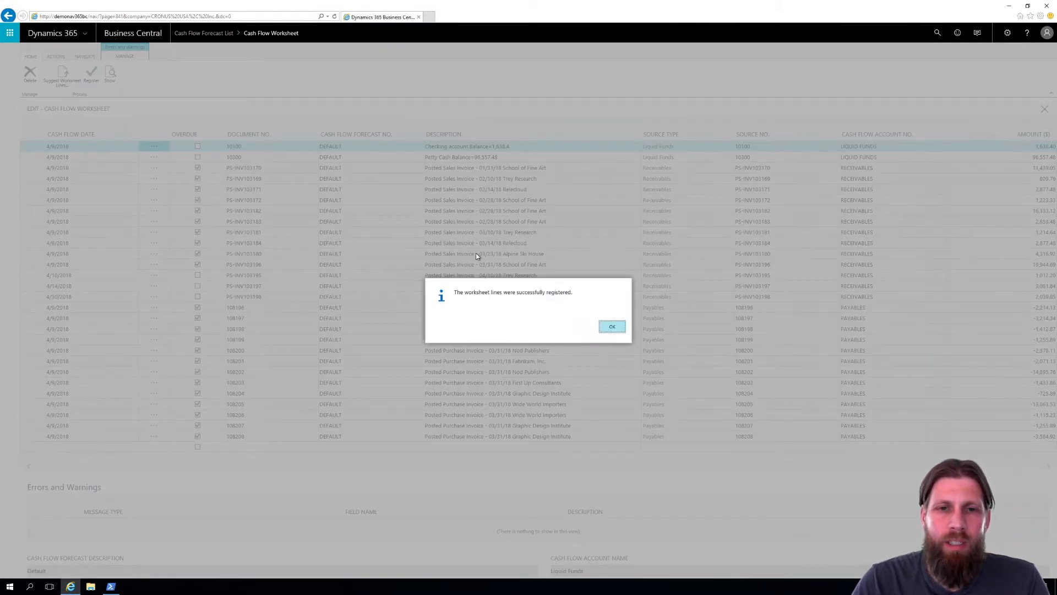
{"action": "left_click", "coordinate": [612, 326]}
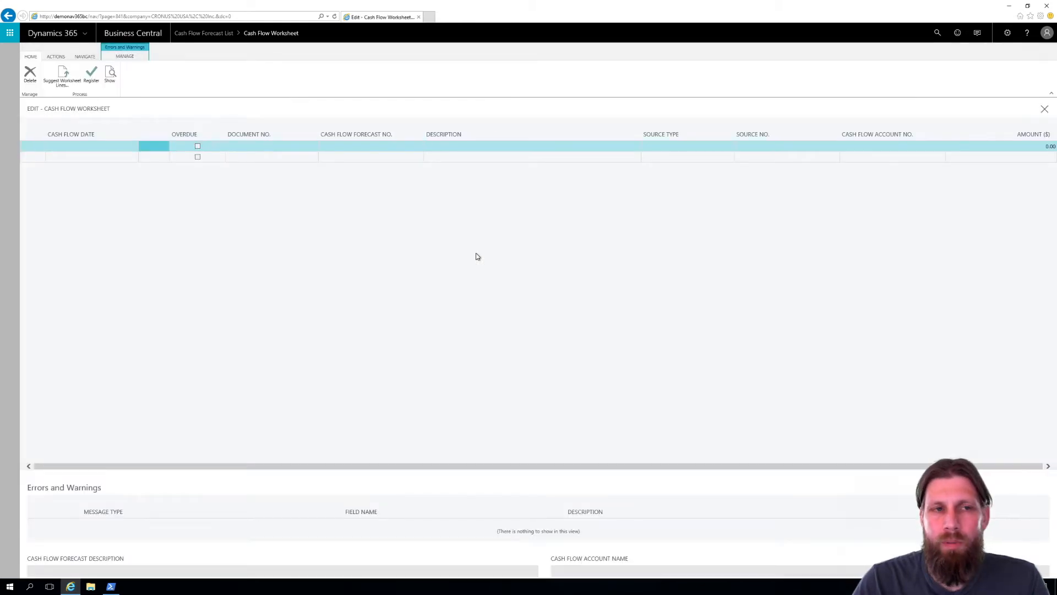
{"action": "mouse_move", "coordinate": [750, 224]}
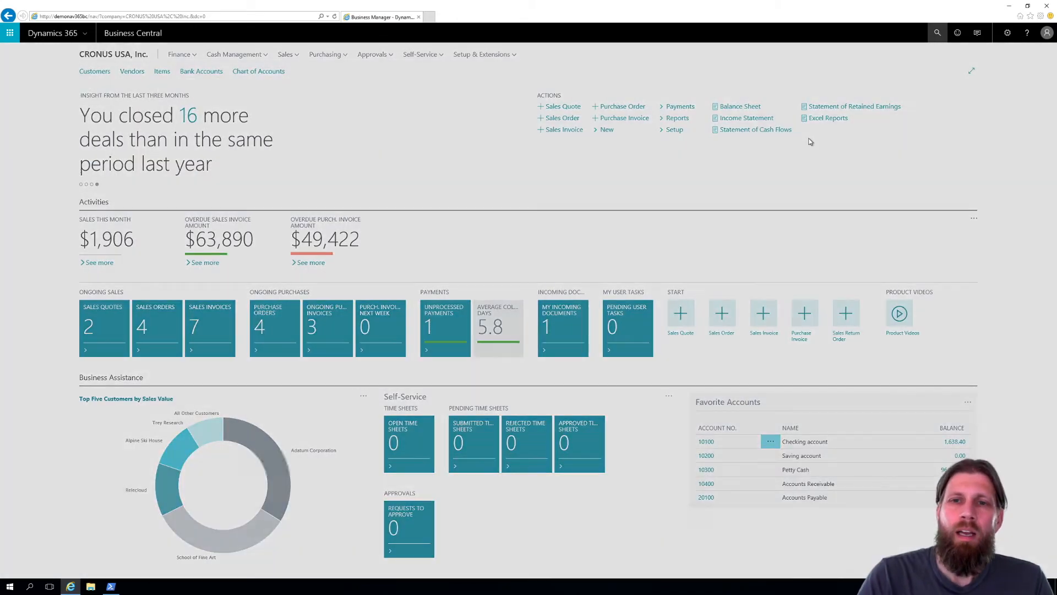
Step: Search 'chart' and reach the Chart of Cash Flow Accounts list
{"action": "type", "text": "ca"}
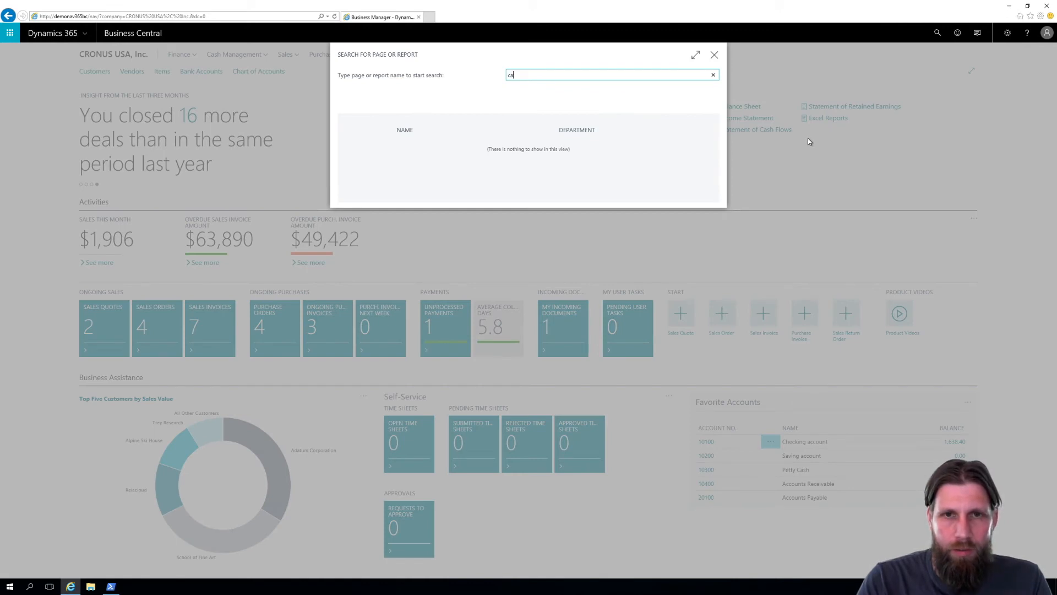
{"action": "type", "text": "hart of"}
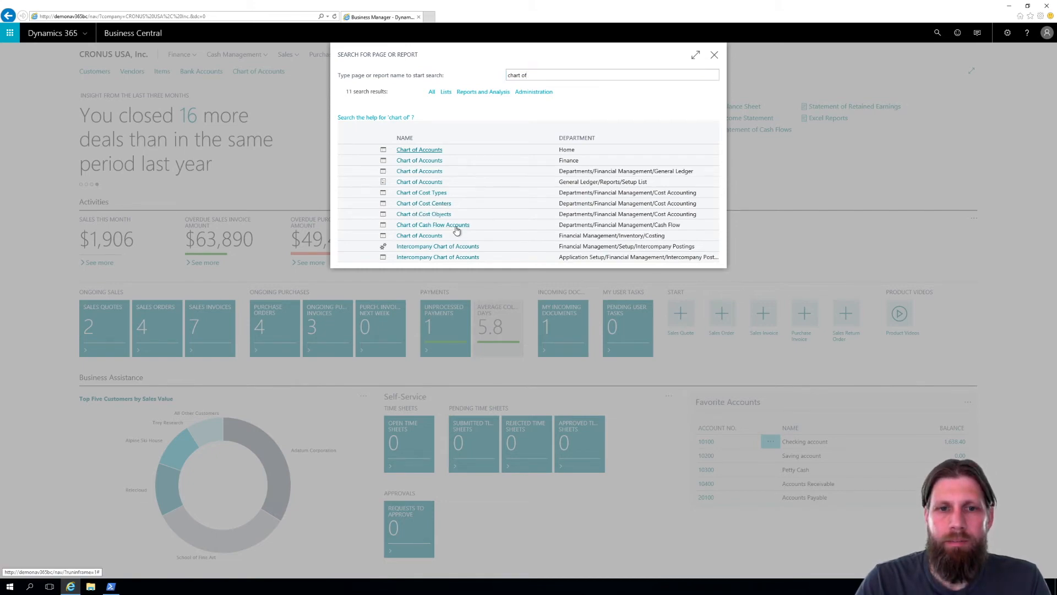
{"action": "left_click", "coordinate": [433, 224]}
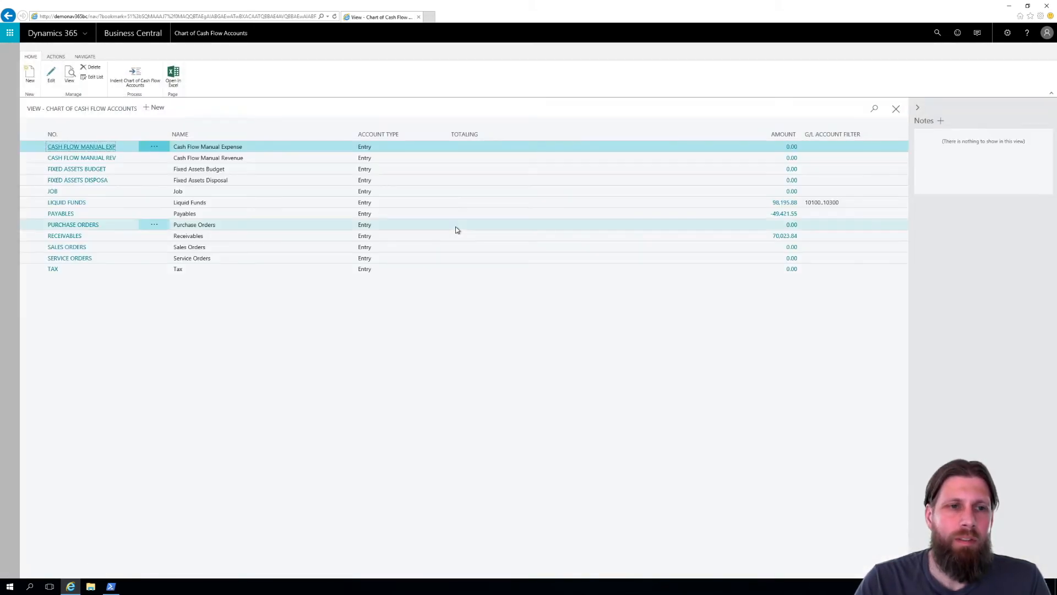
{"action": "mouse_move", "coordinate": [251, 304]}
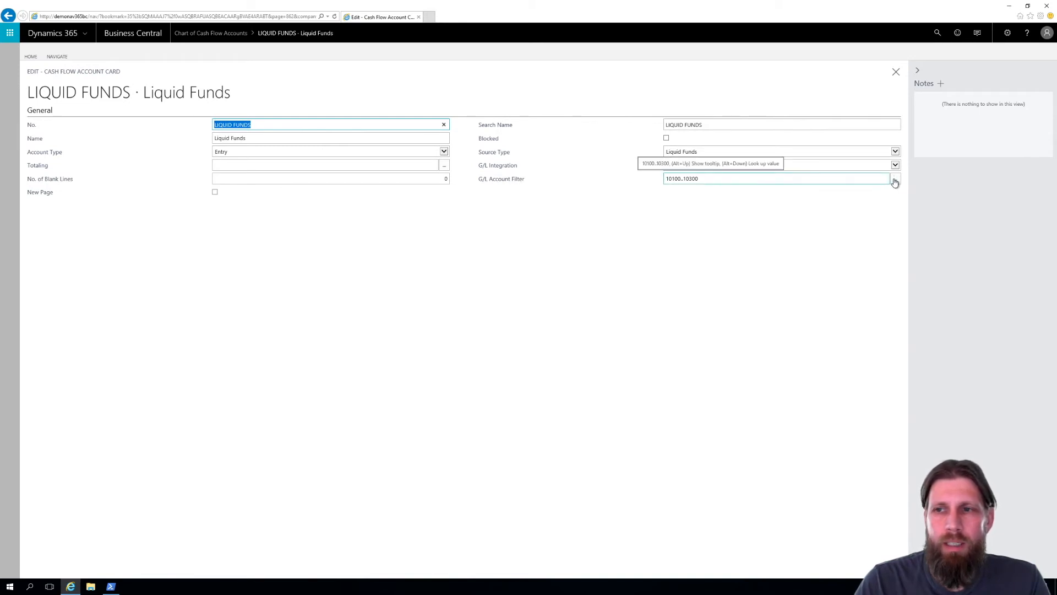
Step: Set the Liquid Funds G/L Account Filter to 10100..10200, keep Source Type Liquid Funds, and leave the card
{"action": "left_click", "coordinate": [894, 179]}
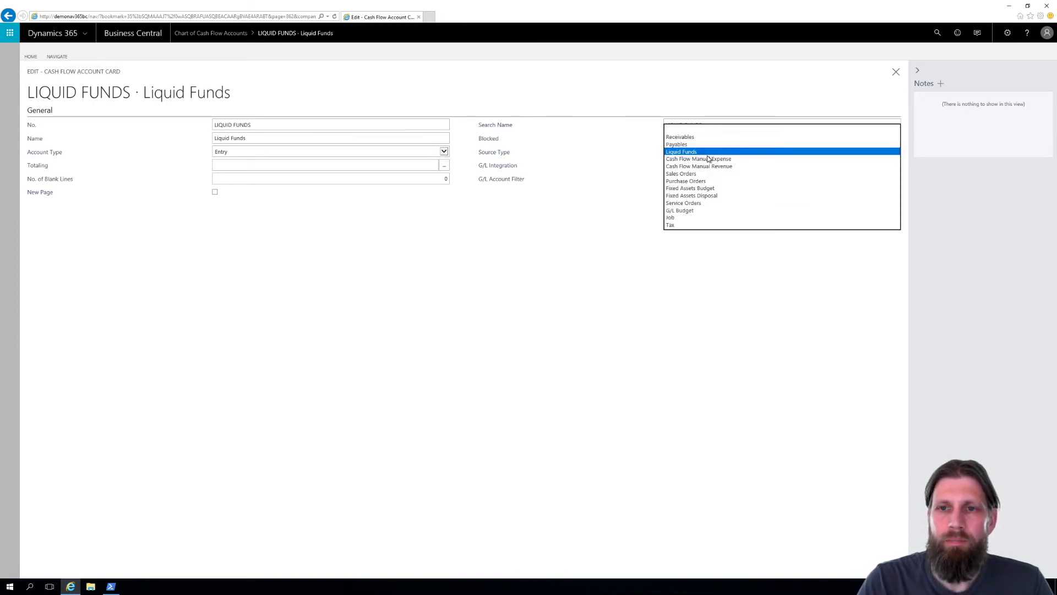
{"action": "left_click", "coordinate": [681, 151]}
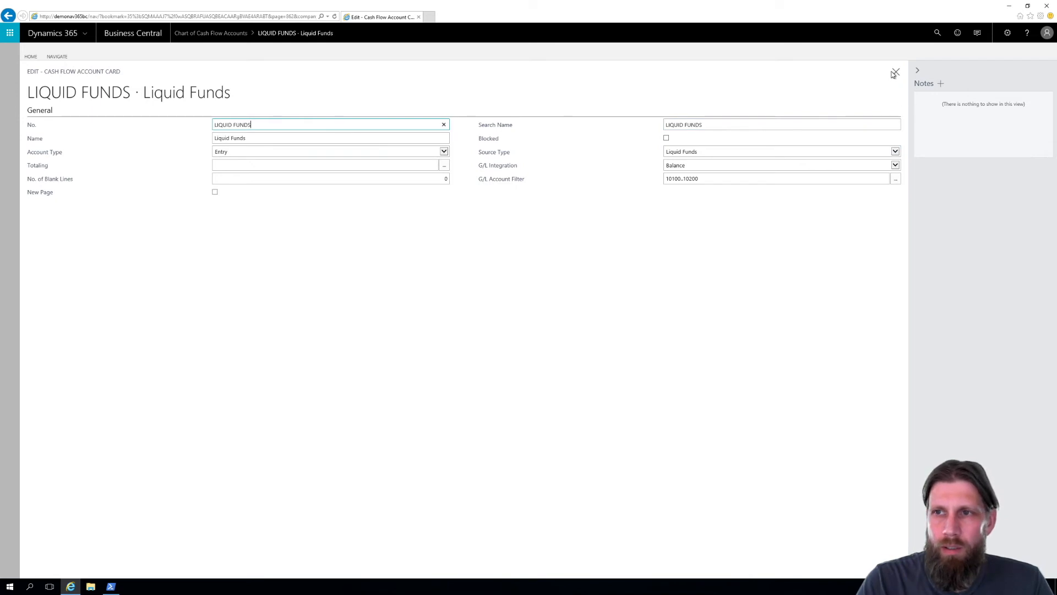
{"action": "left_click", "coordinate": [895, 73]}
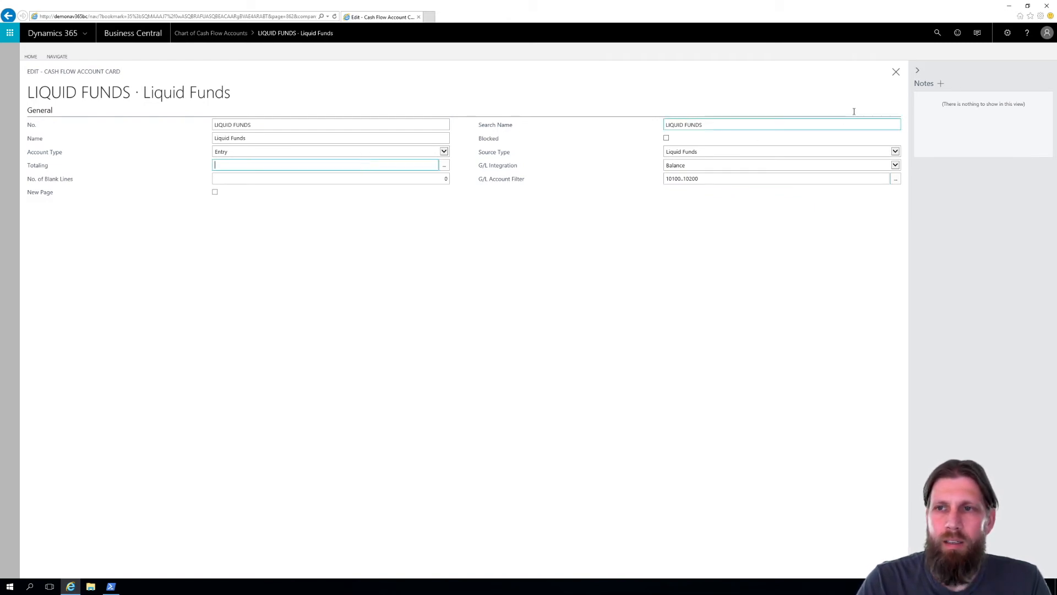
{"action": "left_click", "coordinate": [896, 71]}
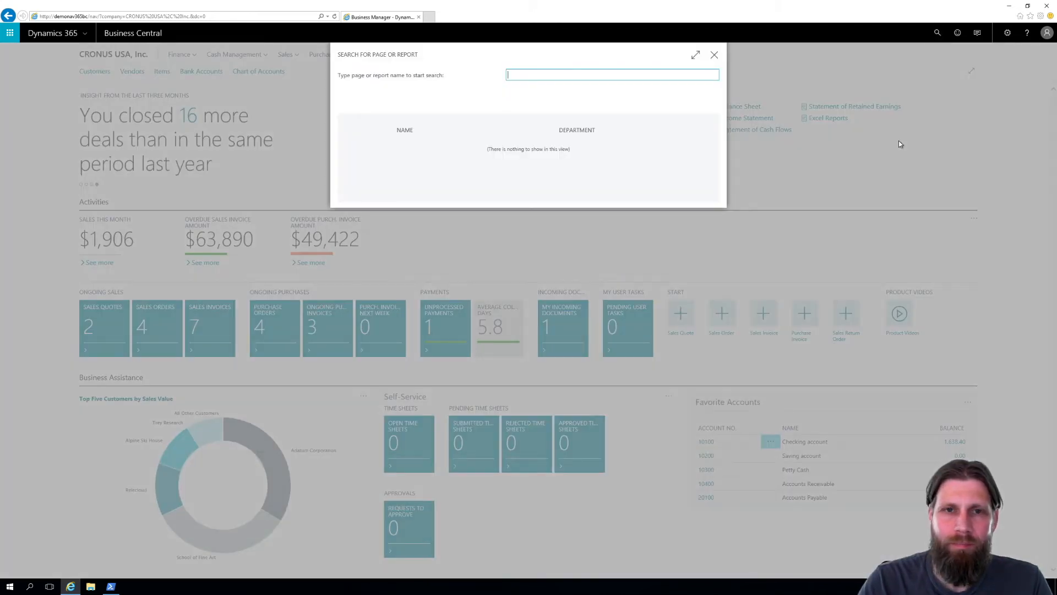
Step: Search 'cash', reach the Cash Flow Worksheet via Cash Flow Forecasts and bring up Suggest Worksheet Lines
{"action": "type", "text": "cash flow forec"}
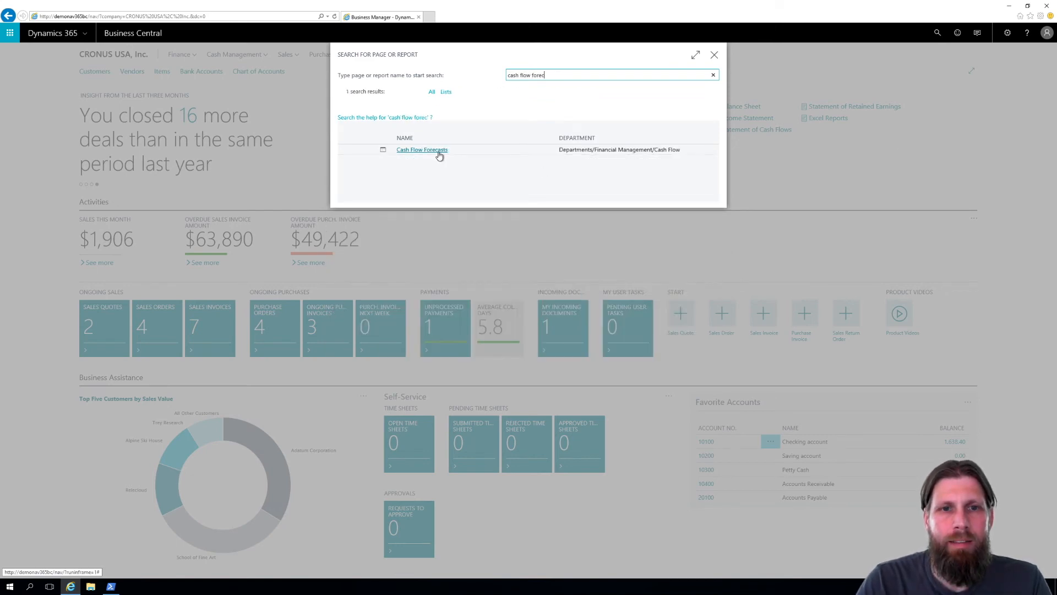
{"action": "left_click", "coordinate": [422, 148]}
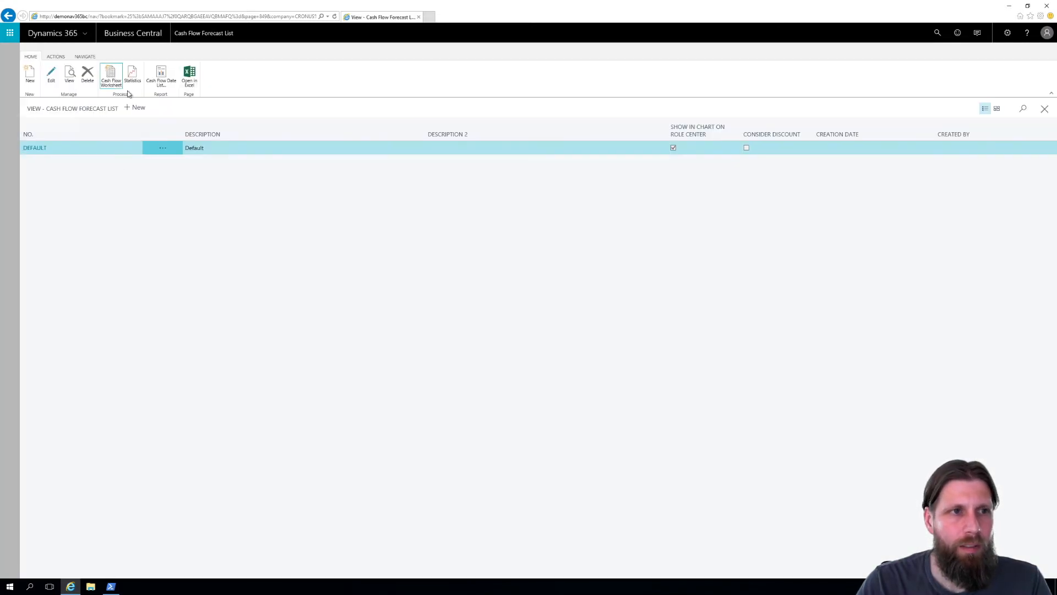
{"action": "left_click", "coordinate": [110, 76]}
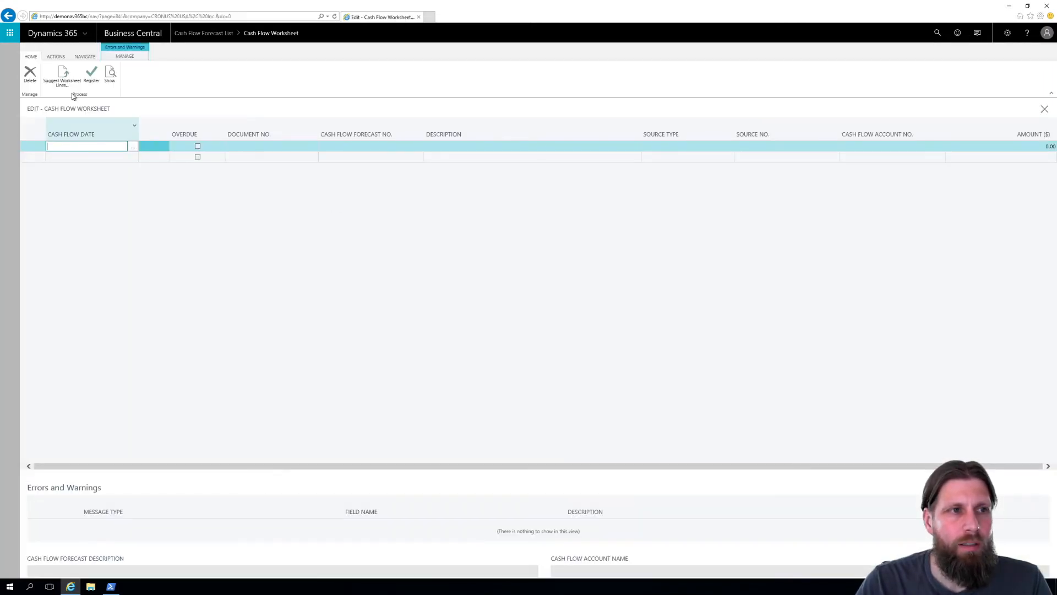
{"action": "left_click", "coordinate": [61, 76]}
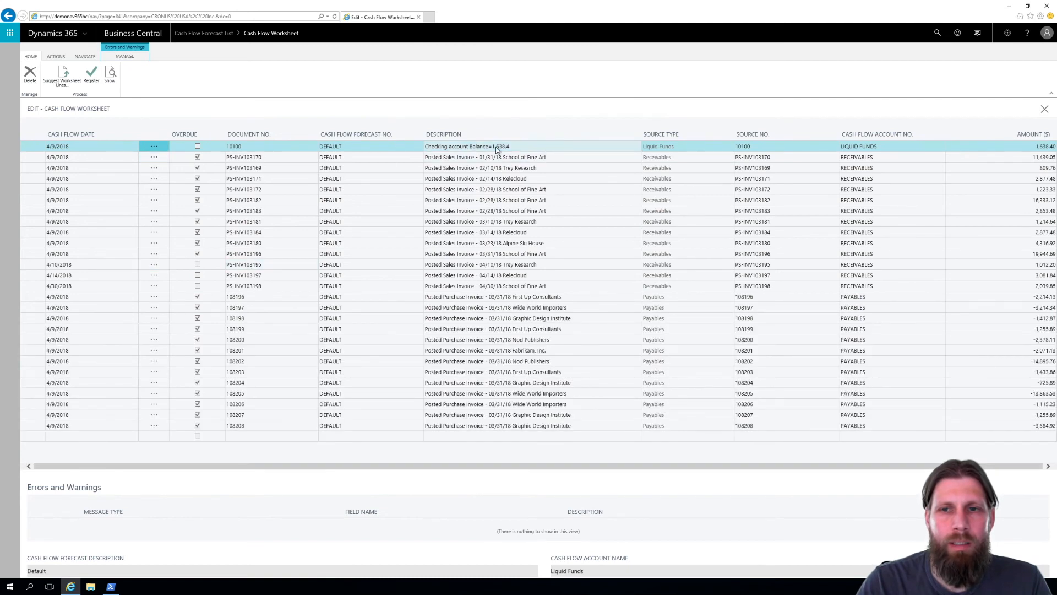
{"action": "mouse_move", "coordinate": [495, 146]}
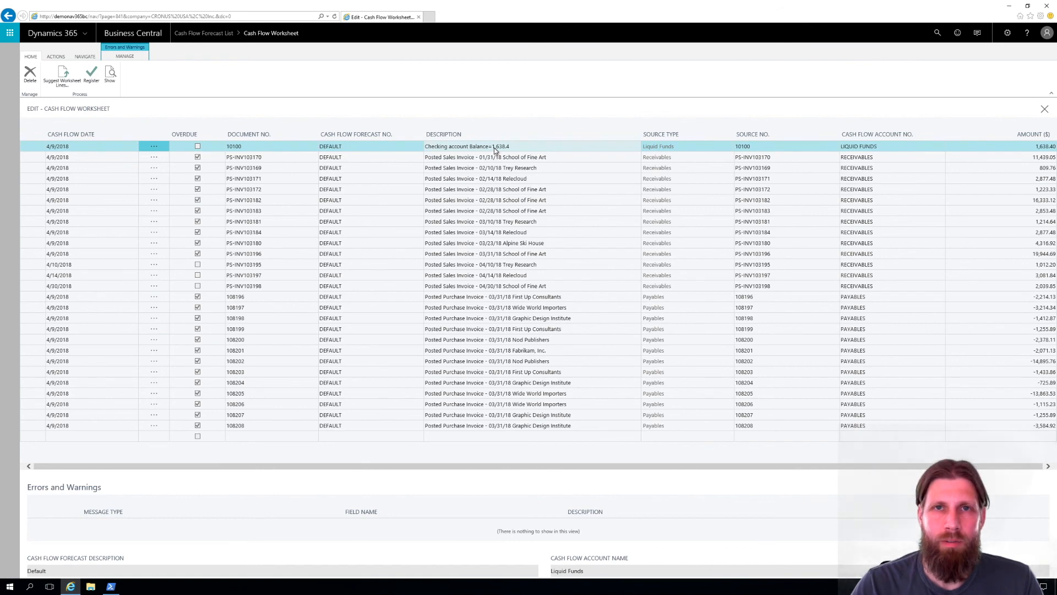
{"action": "mouse_move", "coordinate": [530, 172]}
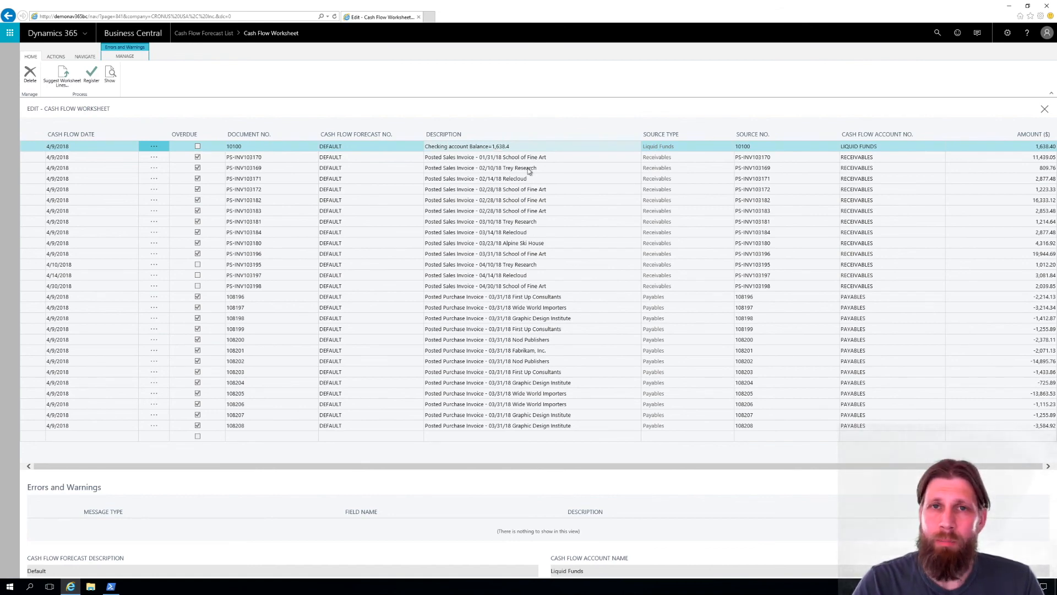